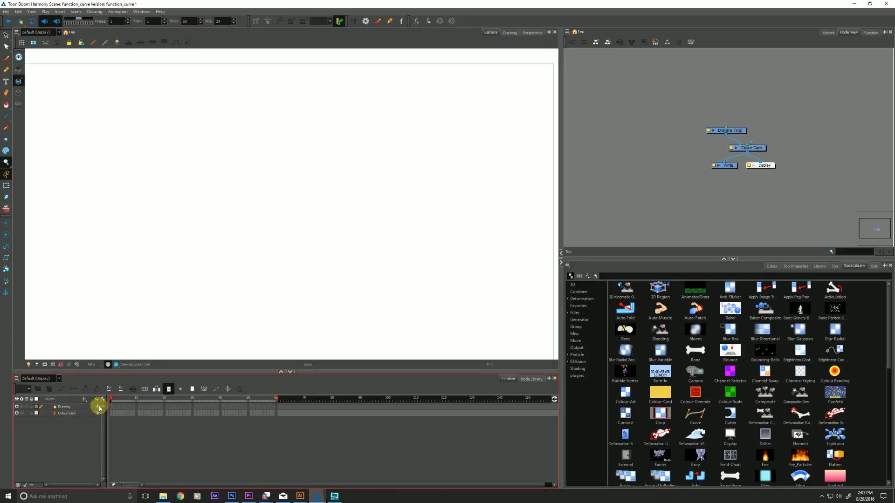
# Expand the Drawing layer's functions and open the Bezier Editor for Position: Pos x.
pyautogui.click(97, 407)
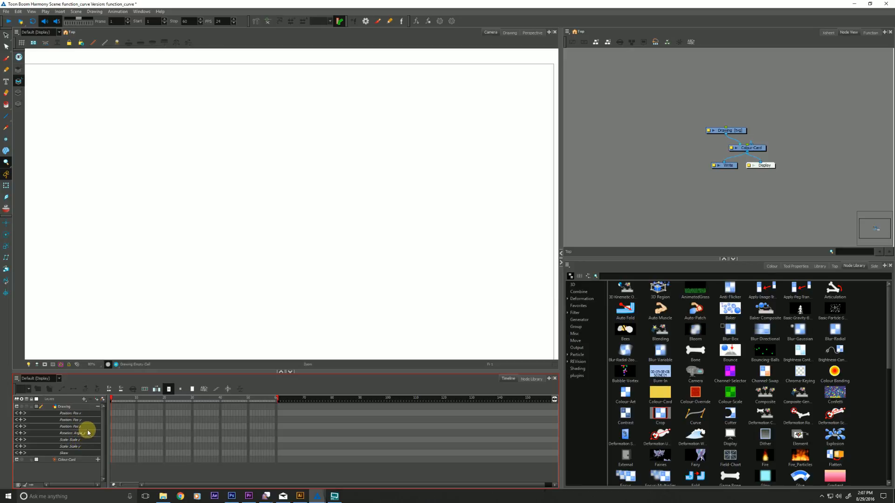
pyautogui.click(72, 413)
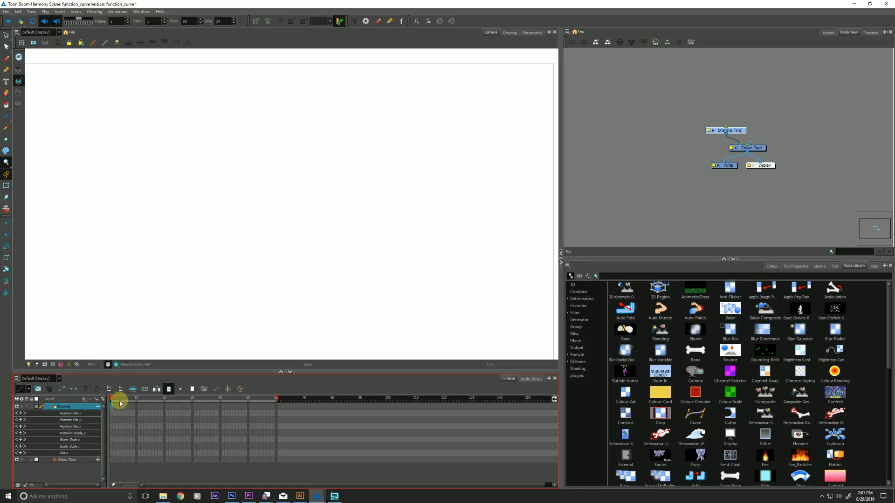
pyautogui.click(70, 413)
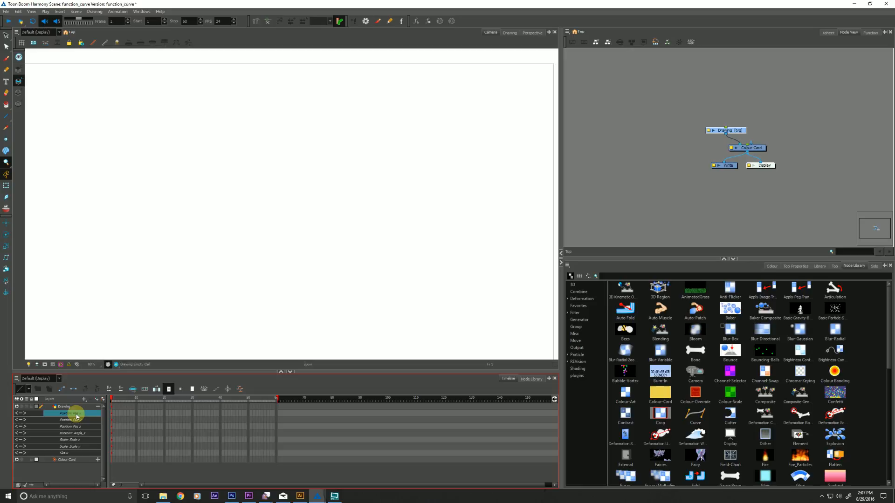
pyautogui.doubleClick(71, 413)
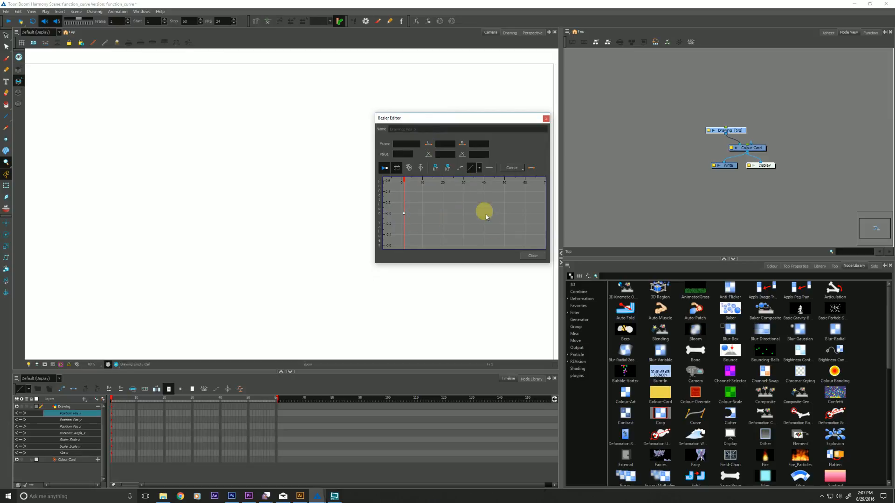
pyautogui.moveTo(484, 211); pyautogui.dragTo(408, 215)
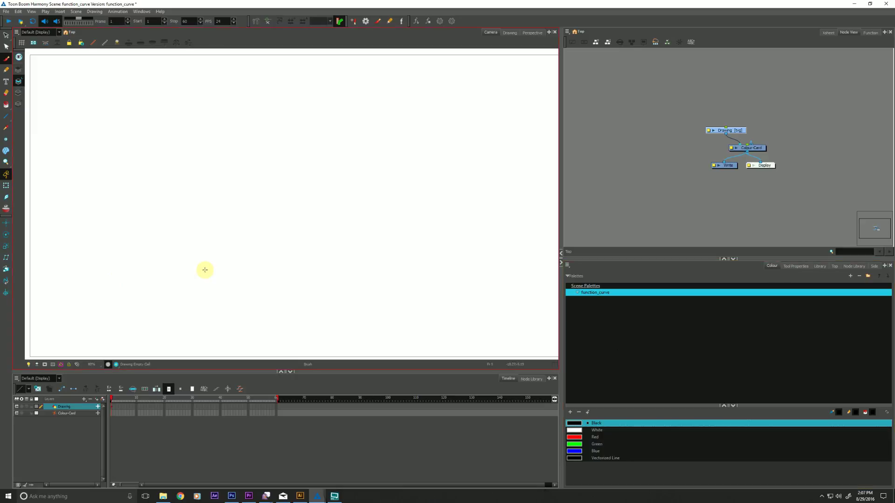
pyautogui.moveTo(116, 212)
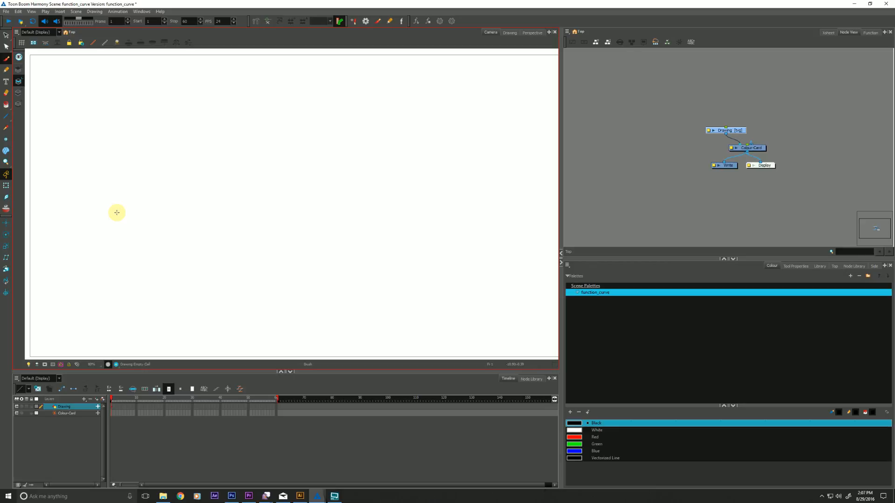
pyautogui.moveTo(35, 183)
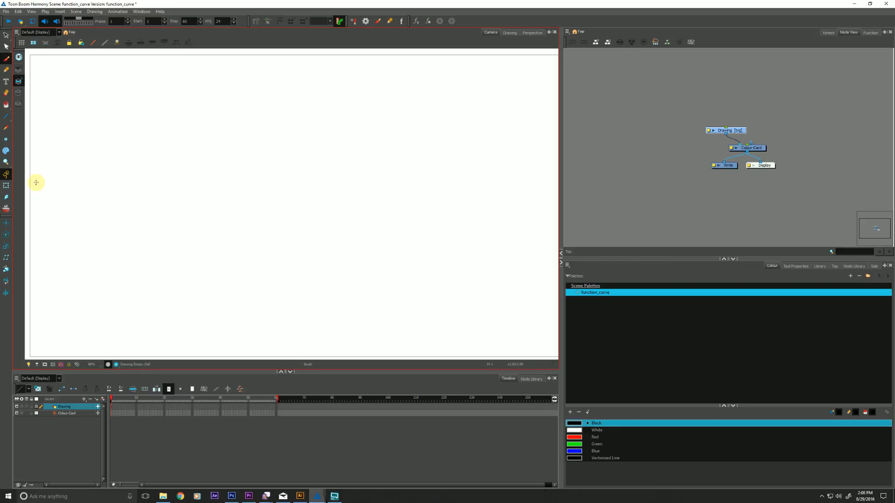
pyautogui.moveTo(80, 183)
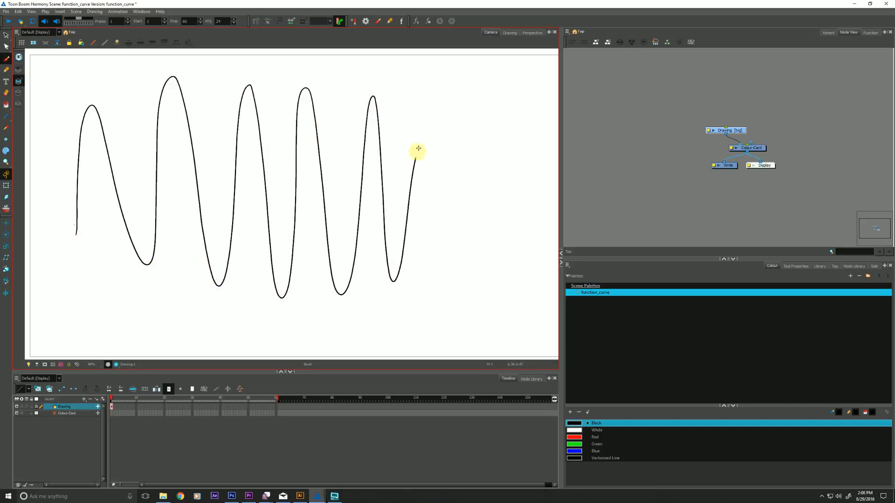
# Draw a dense zigzag scribble that trails off into a long flat tail on the stage.
pyautogui.moveTo(418, 148); pyautogui.dragTo(550, 198)
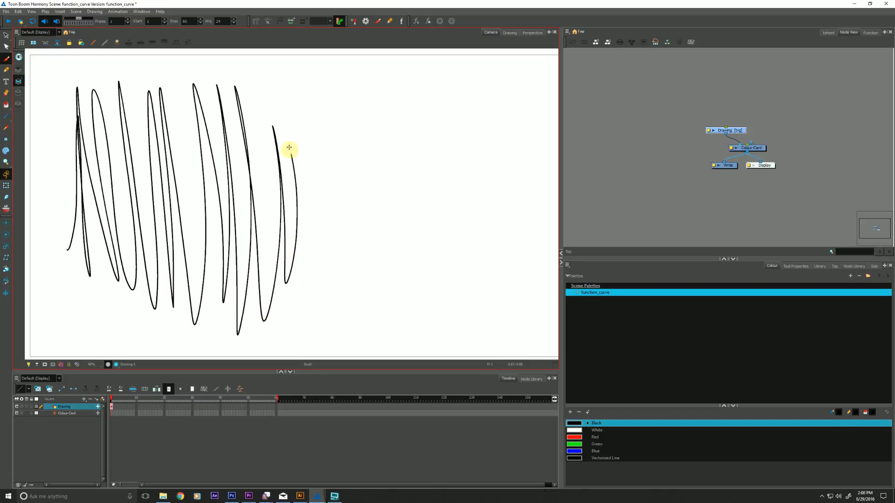
pyautogui.moveTo(289, 148); pyautogui.dragTo(462, 210)
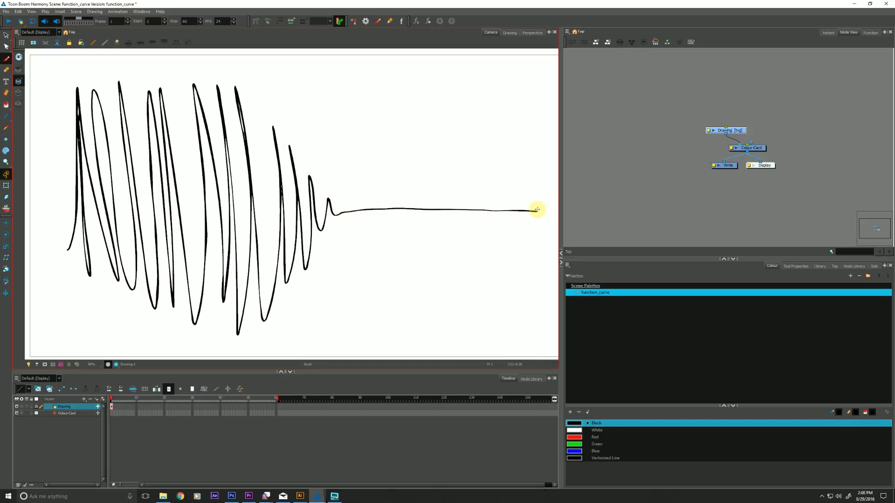
pyautogui.moveTo(71, 219)
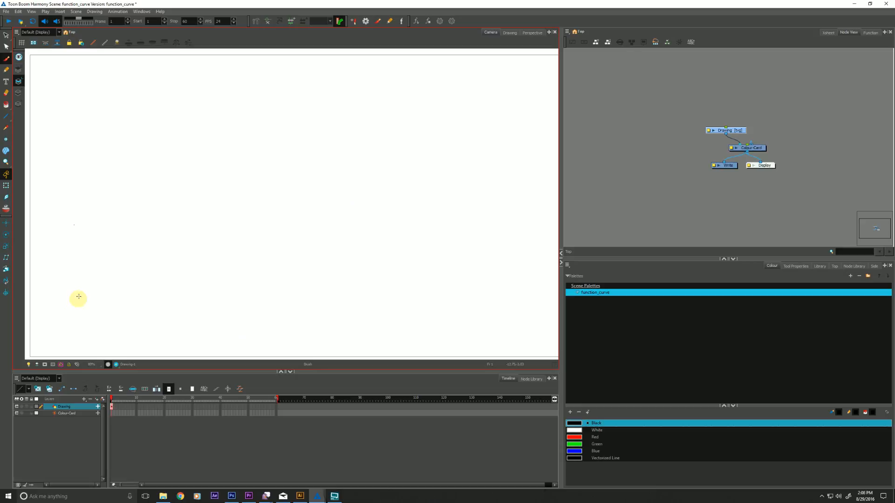
pyautogui.moveTo(380, 318)
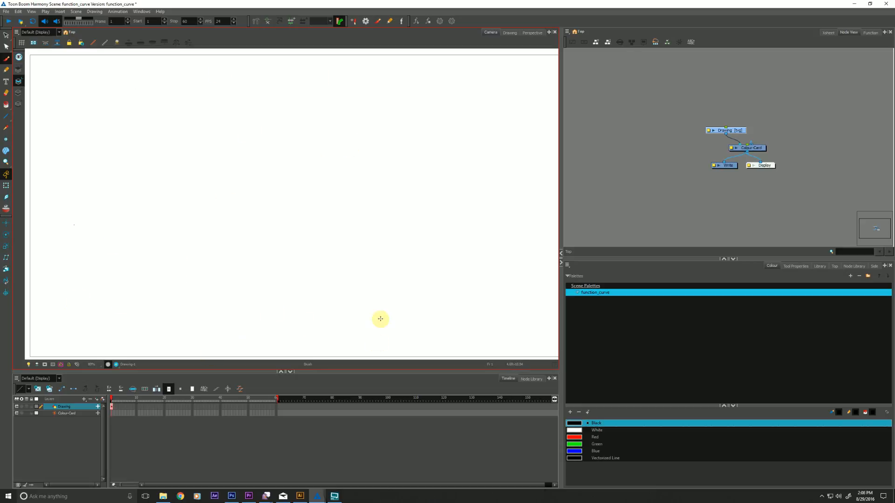
pyautogui.moveTo(385, 318)
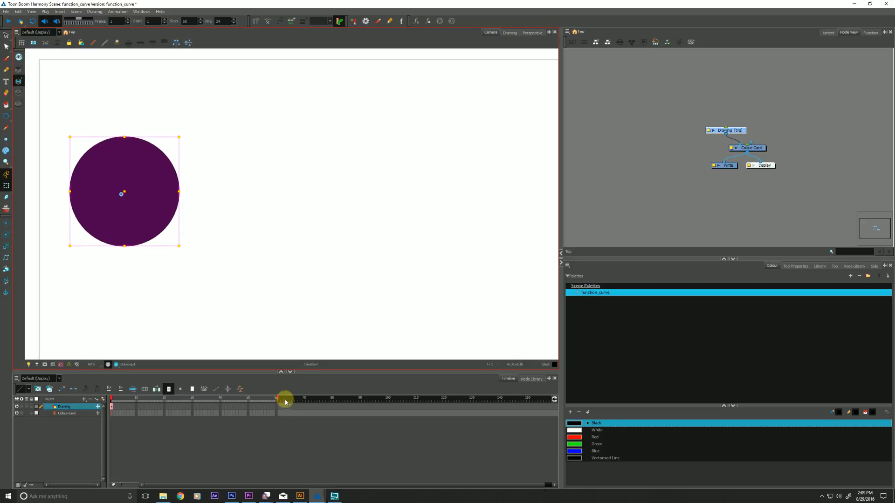
# Move the playhead to the scene's last frame, frame 60.
pyautogui.moveTo(284, 399); pyautogui.dragTo(275, 398)
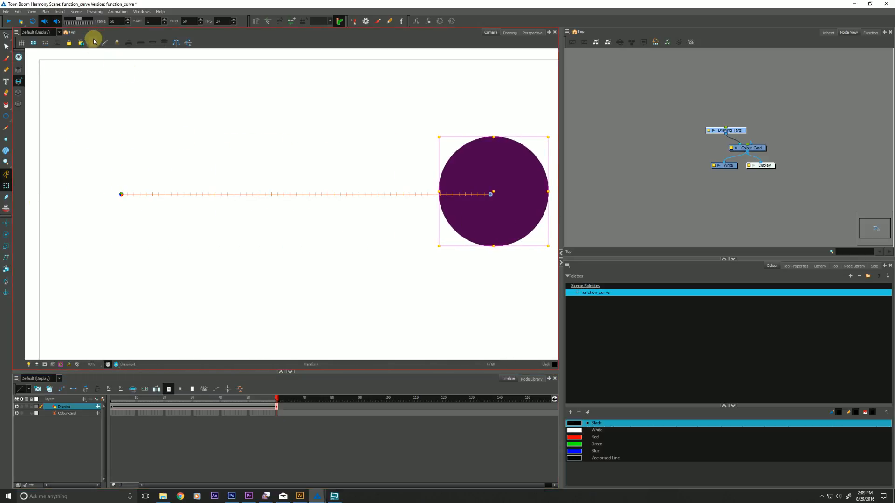
pyautogui.moveTo(91, 41)
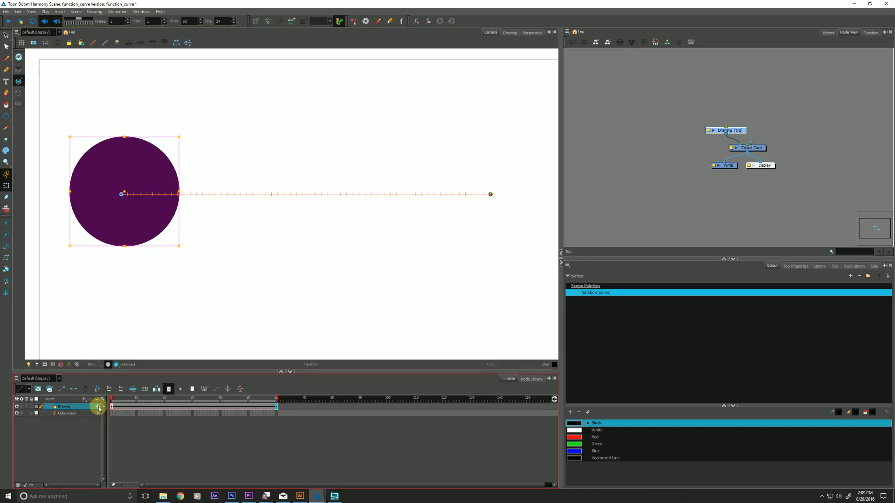
# Expand the Drawing layer's functions and open the Bezier Editor for Position: Pos y.
pyautogui.click(97, 407)
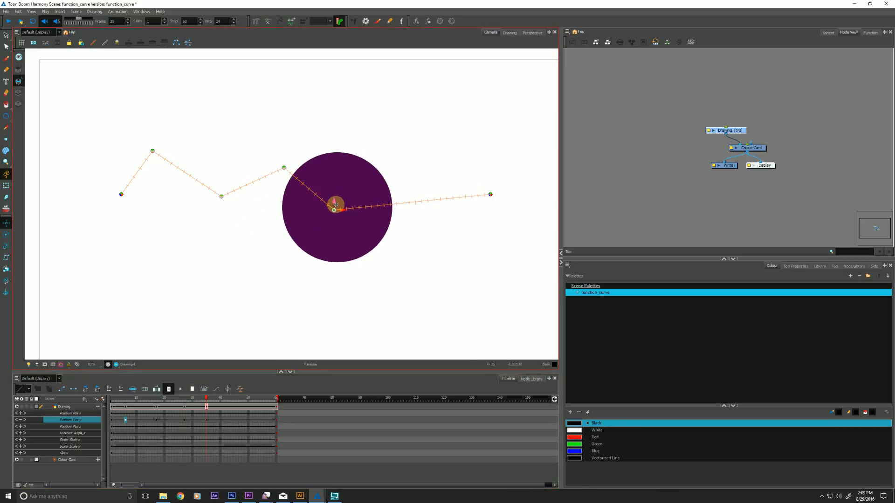
pyautogui.click(228, 397)
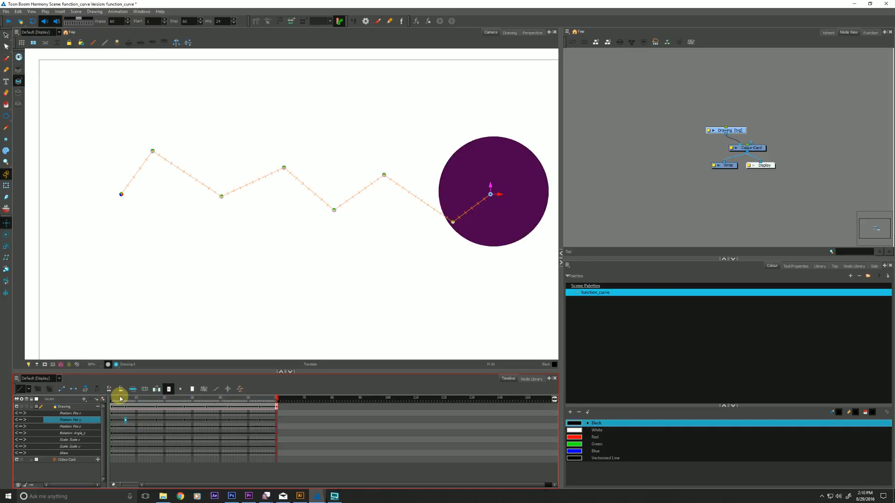
pyautogui.doubleClick(70, 420)
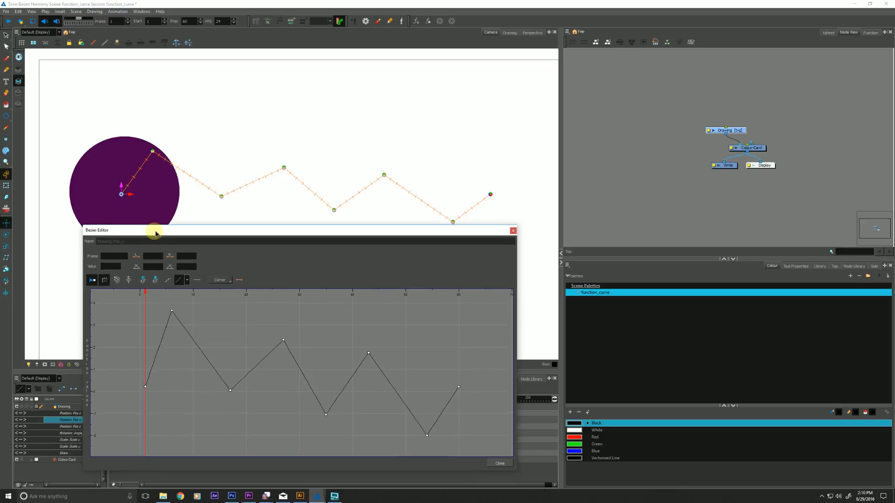
# Reposition the Bezier Editor window so the Y-position curve and stage are both visible.
pyautogui.moveTo(154, 231); pyautogui.dragTo(180, 226)
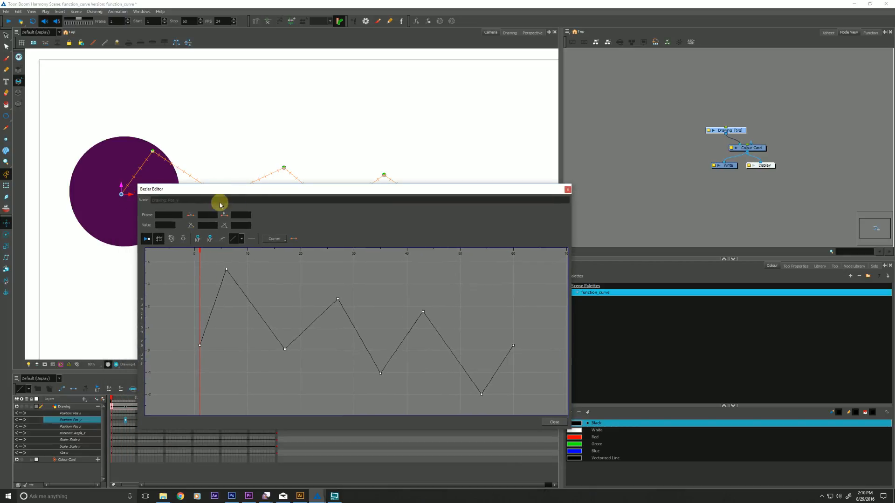
pyautogui.moveTo(220, 190); pyautogui.dragTo(217, 209)
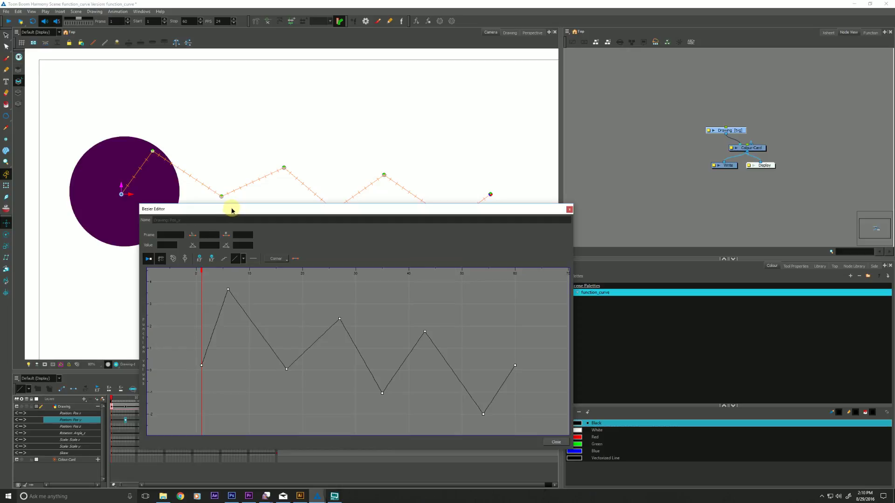
pyautogui.moveTo(231, 208); pyautogui.dragTo(185, 213)
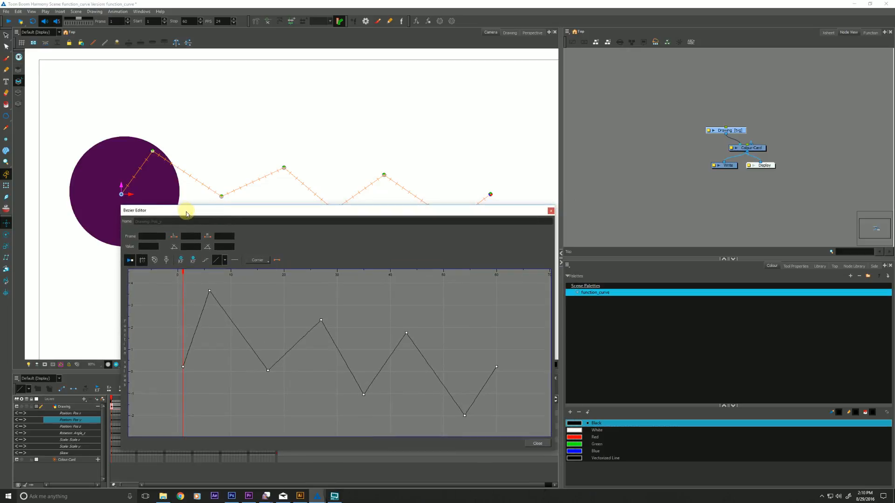
pyautogui.moveTo(186, 210); pyautogui.dragTo(166, 209)
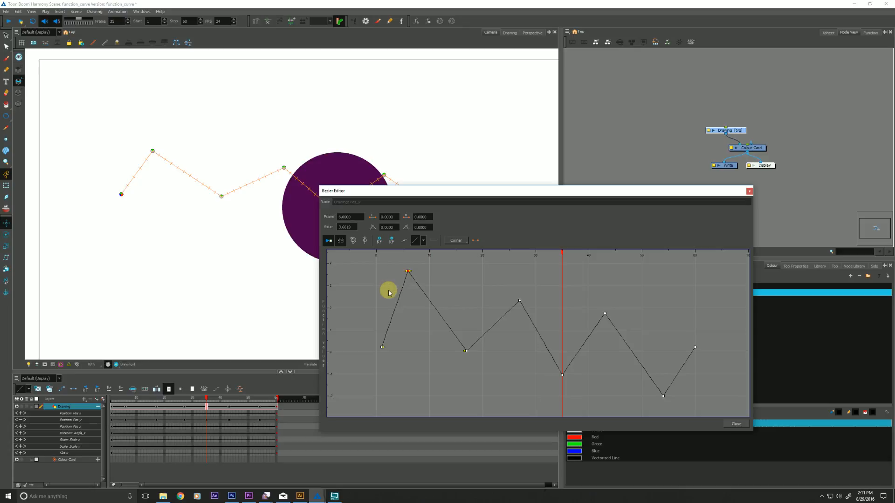
# Set the frame 6 keyframe to Smooth and shape its handles into a rounded peak.
pyautogui.click(456, 240)
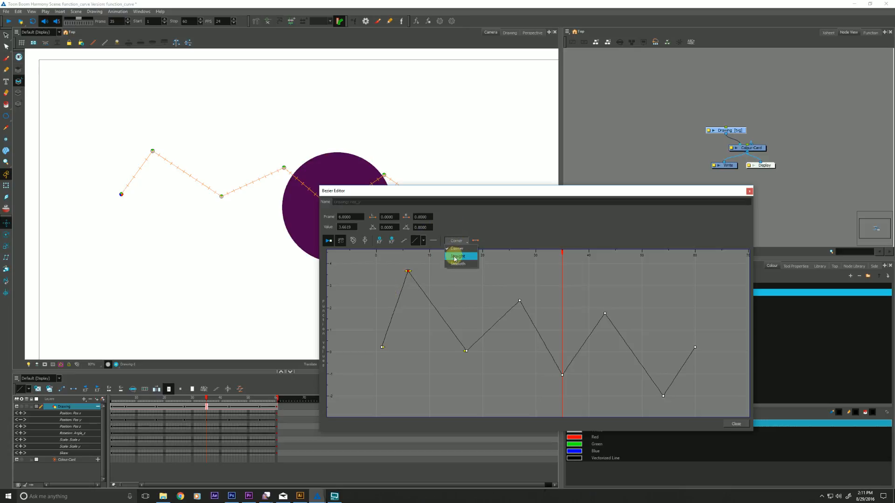
pyautogui.click(457, 255)
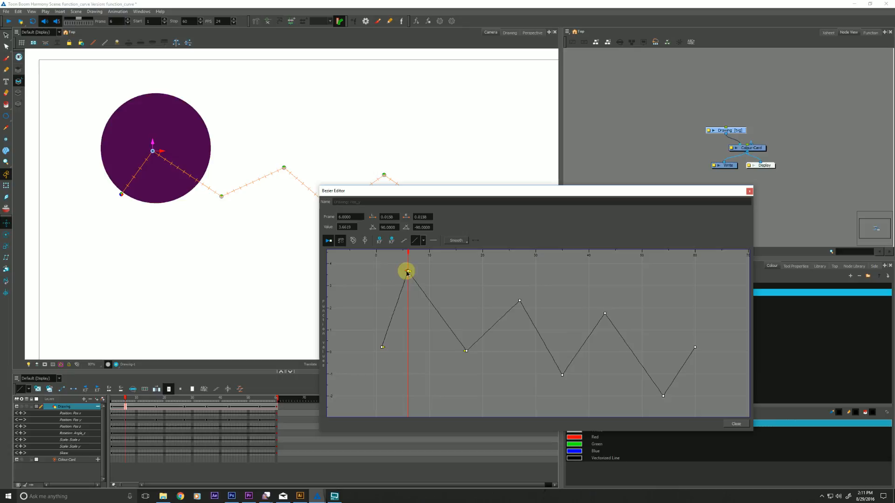
pyautogui.moveTo(407, 265); pyautogui.dragTo(394, 272)
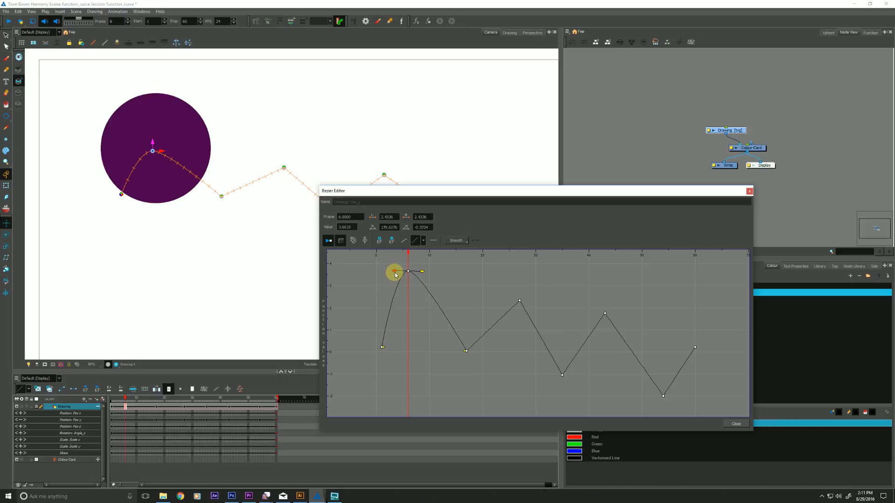
pyautogui.moveTo(421, 272); pyautogui.dragTo(419, 271)
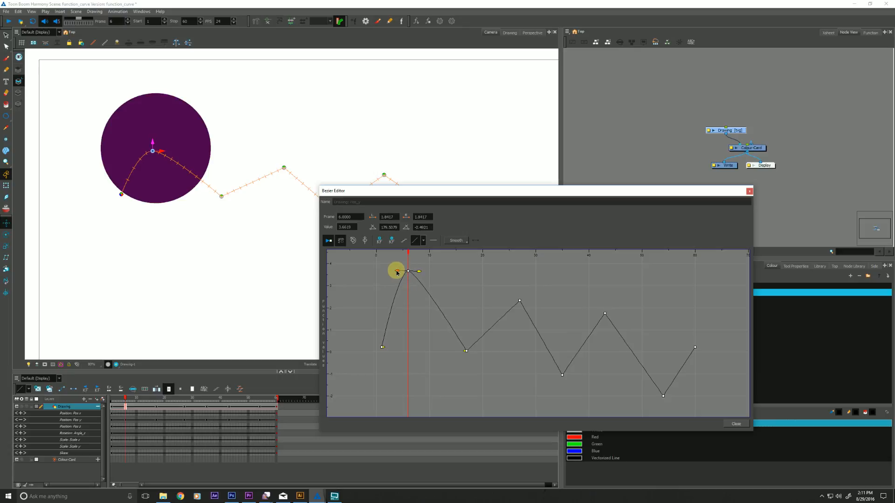
pyautogui.moveTo(396, 271); pyautogui.dragTo(424, 272)
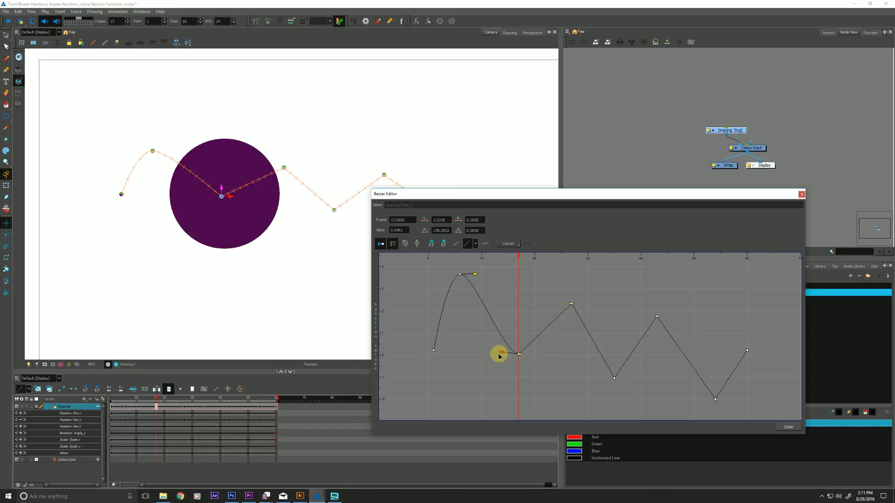
# Pull the frame 17 trough's right handle and frame 27 peak's left handle into a steep S-bend.
pyautogui.moveTo(499, 353); pyautogui.dragTo(546, 352)
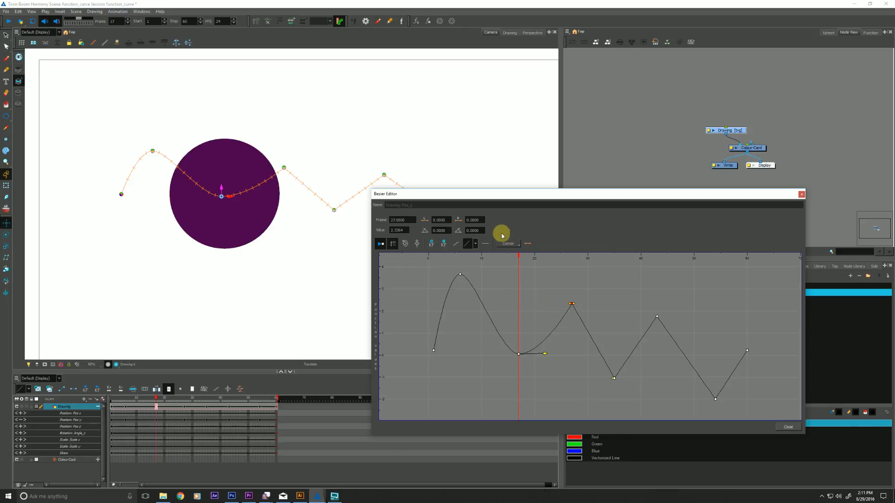
pyautogui.click(571, 303)
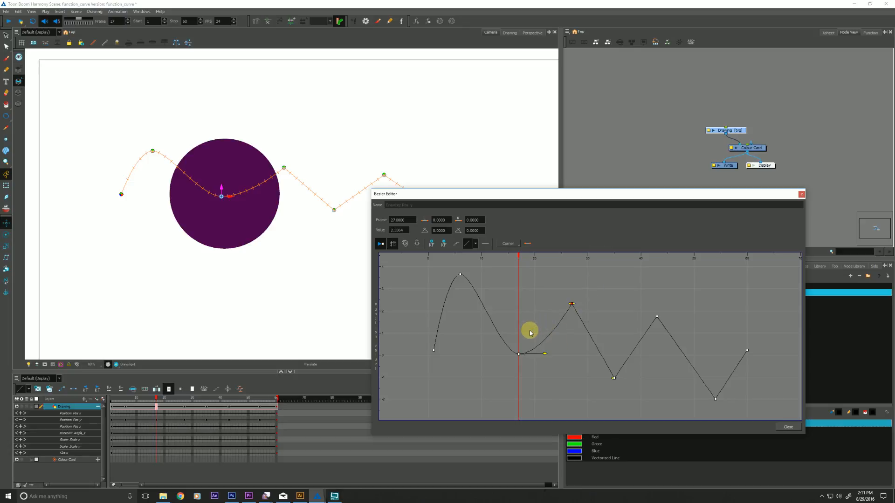
pyautogui.moveTo(535, 334)
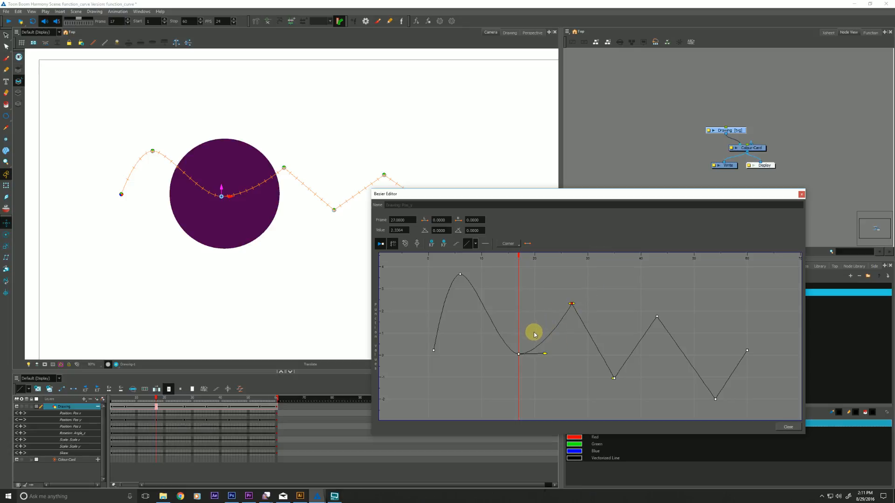
pyautogui.moveTo(541, 292)
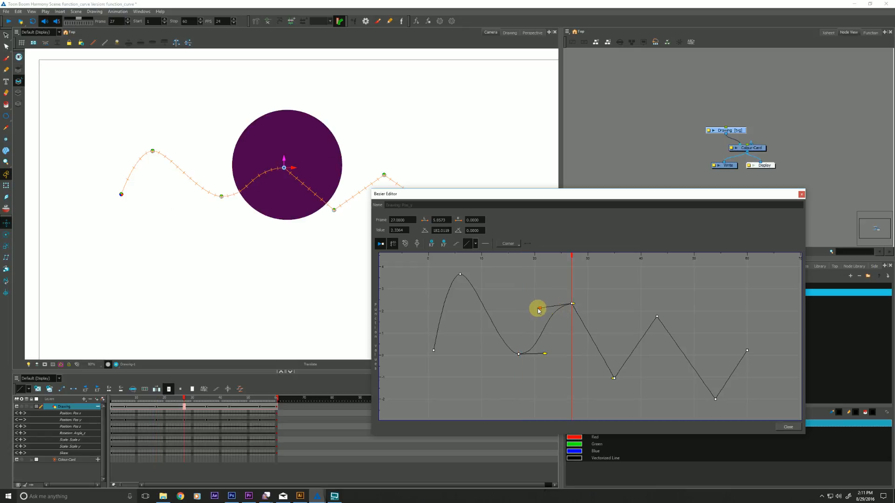
pyautogui.moveTo(537, 308); pyautogui.dragTo(515, 303)
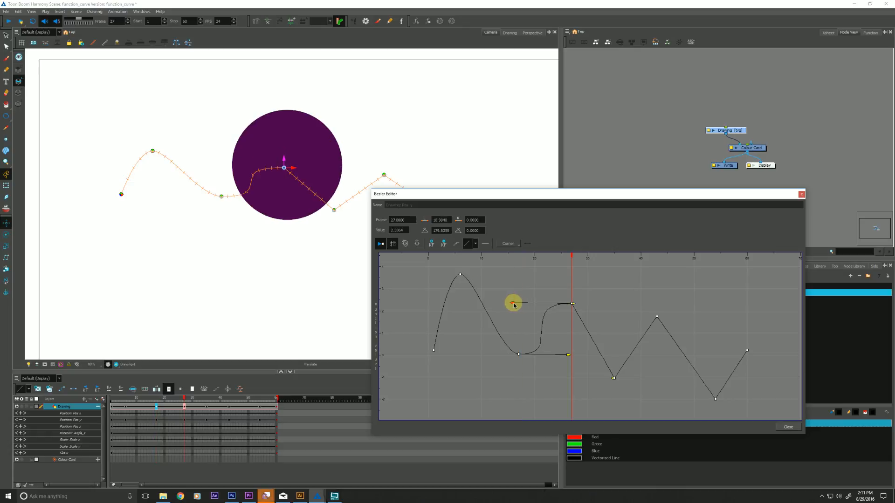
pyautogui.moveTo(513, 303); pyautogui.dragTo(541, 343)
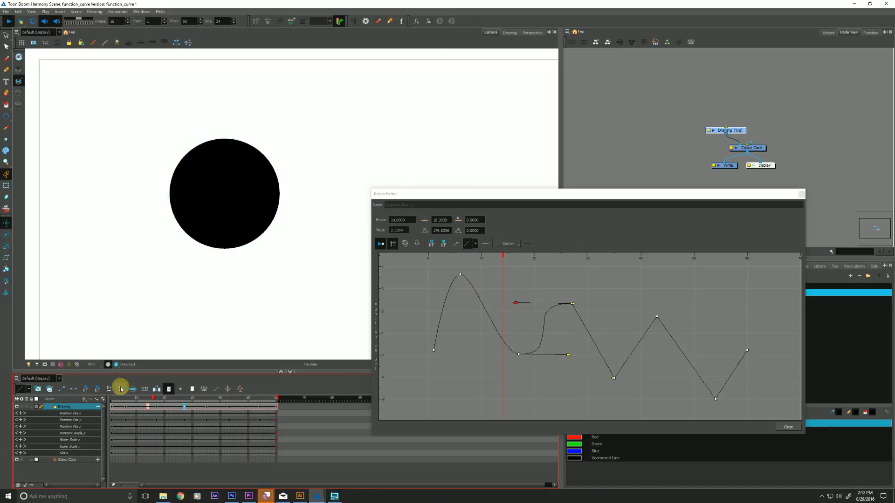
# Enlarge the Bezier Editor to show the full Y-position curve.
pyautogui.click(164, 404)
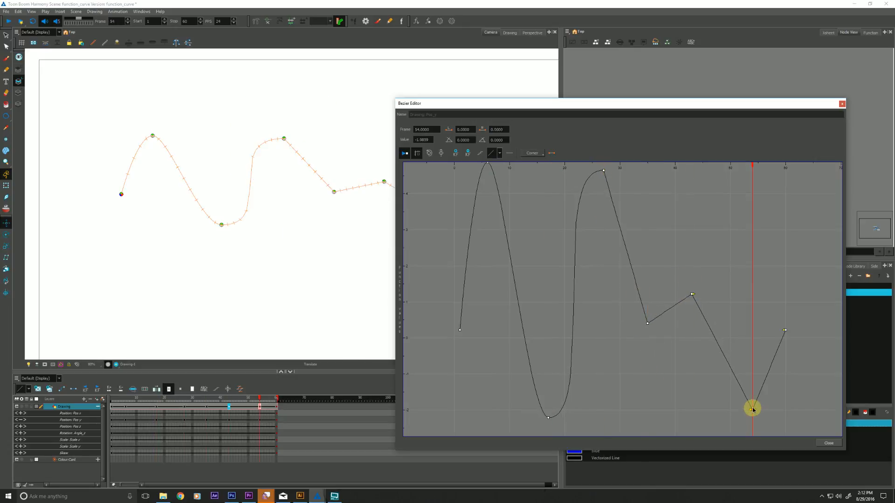
# Raise the frame 54 key, extend the scene to frame 98 and add a key at frame 3.
pyautogui.moveTo(752, 409); pyautogui.dragTo(753, 346)
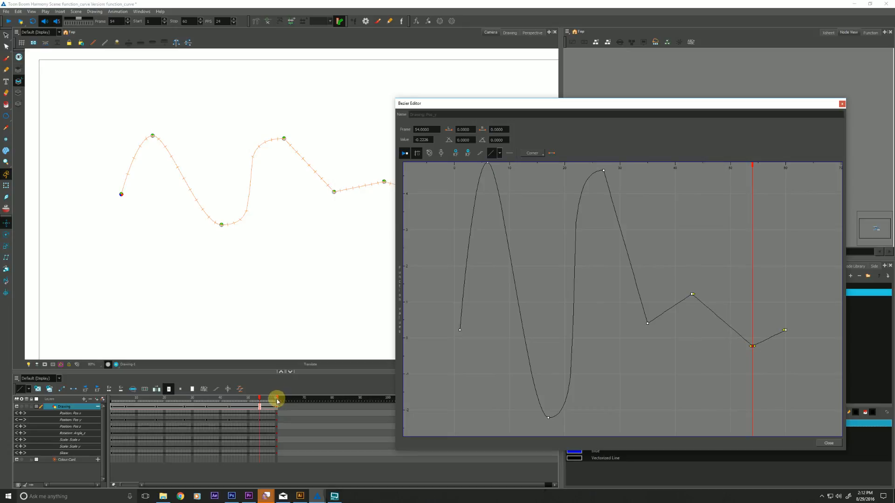
pyautogui.moveTo(277, 398); pyautogui.dragTo(382, 397)
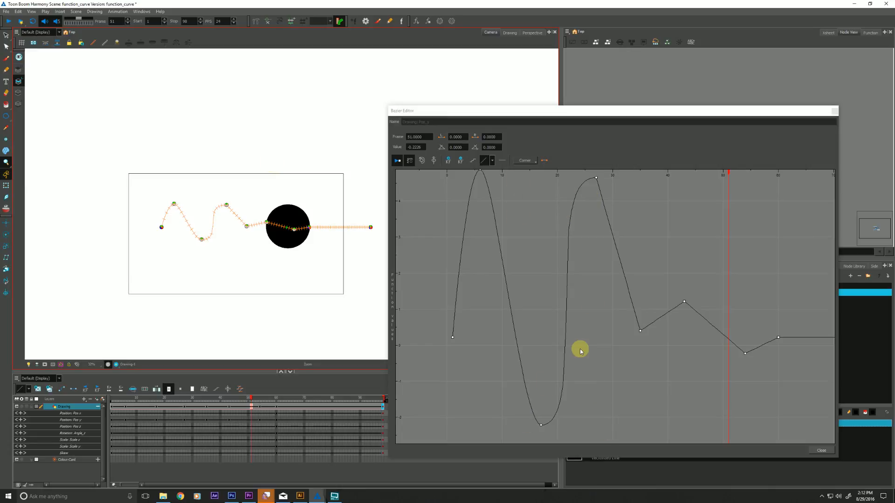
pyautogui.click(135, 398)
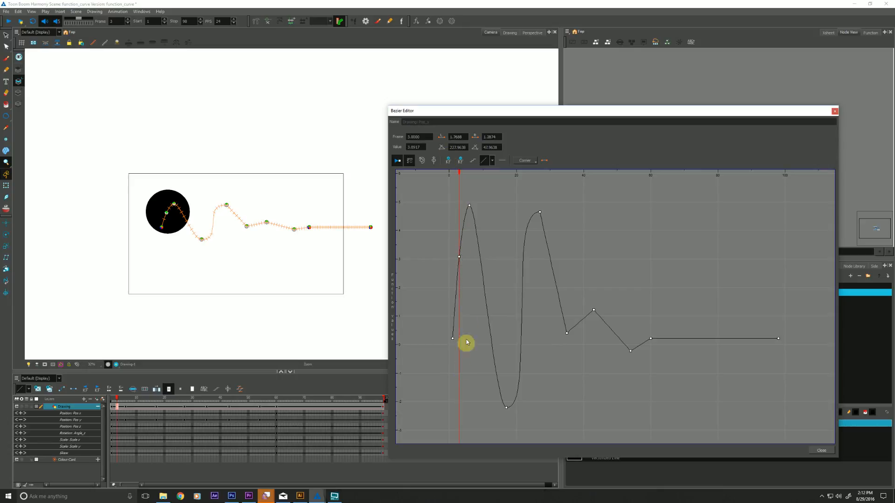
# Pull the frame 3 key into a dip and reshape the frame 14 keyframe's handles into a spike.
pyautogui.moveTo(459, 338); pyautogui.dragTo(460, 371)
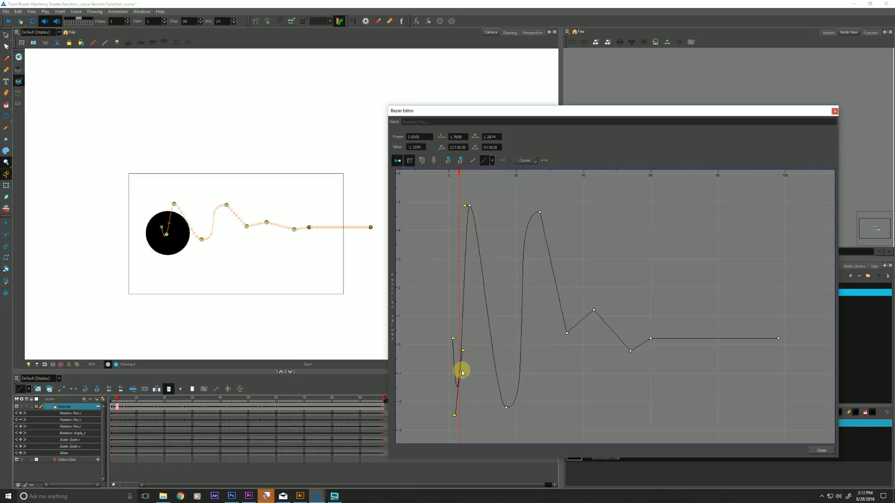
pyautogui.moveTo(462, 371); pyautogui.dragTo(447, 371)
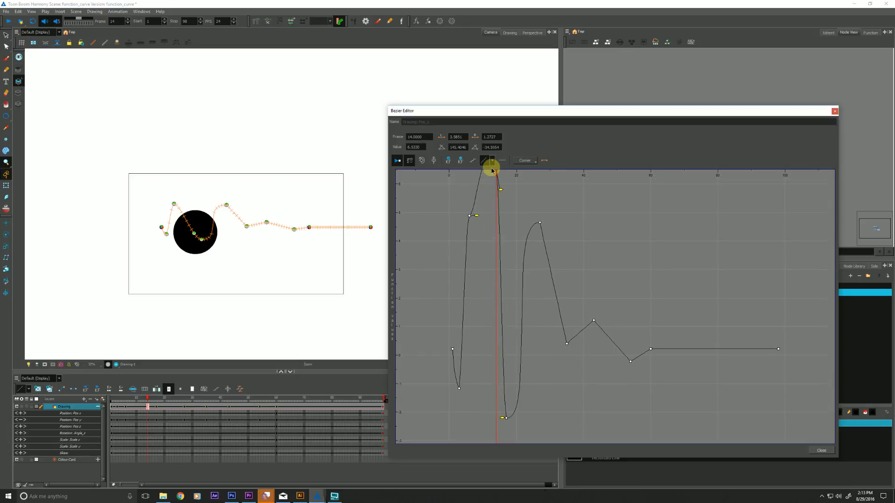
pyautogui.moveTo(492, 170); pyautogui.dragTo(507, 425)
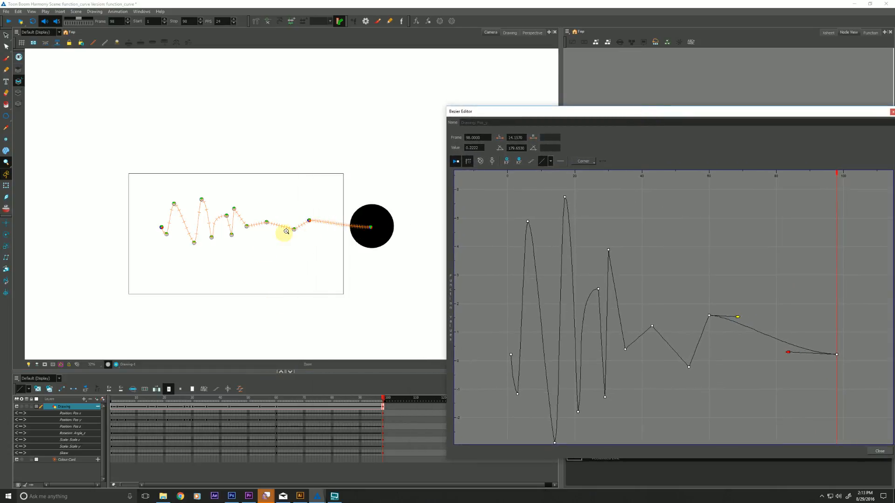
# Adjust the incoming Bezier handle so the curve eases into the frame 98 key.
pyautogui.moveTo(788, 352); pyautogui.dragTo(781, 348)
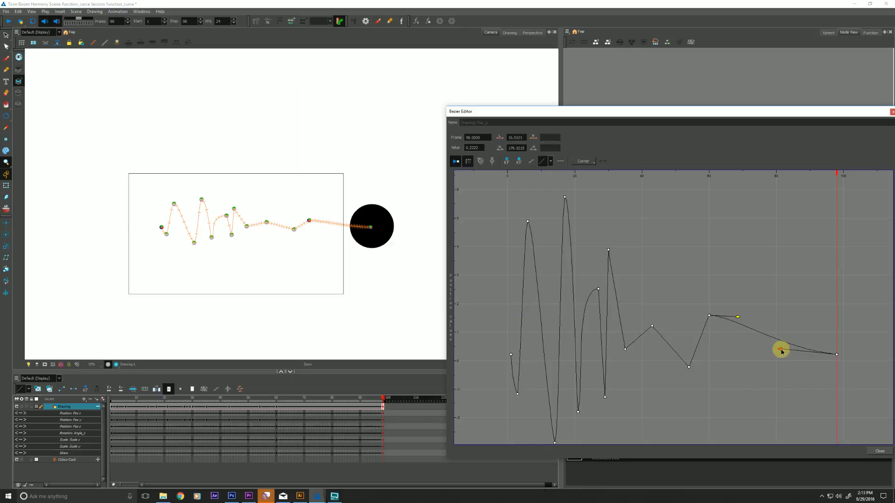
pyautogui.moveTo(782, 348); pyautogui.dragTo(804, 358)
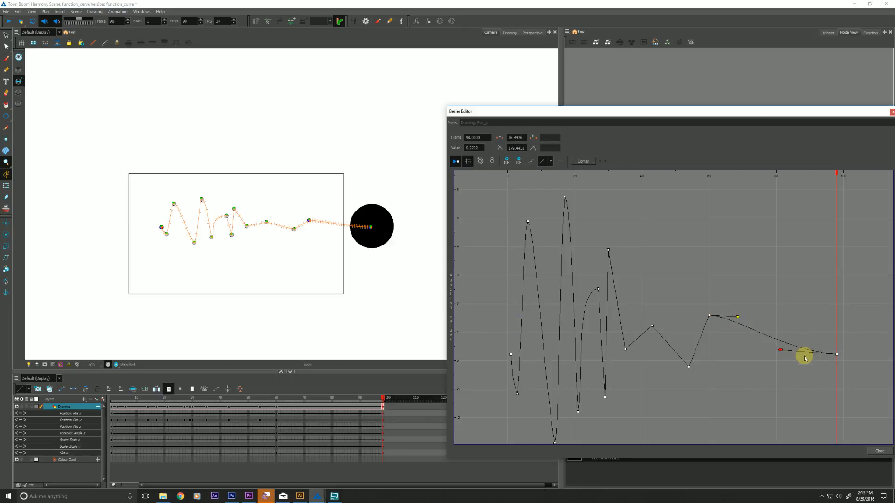